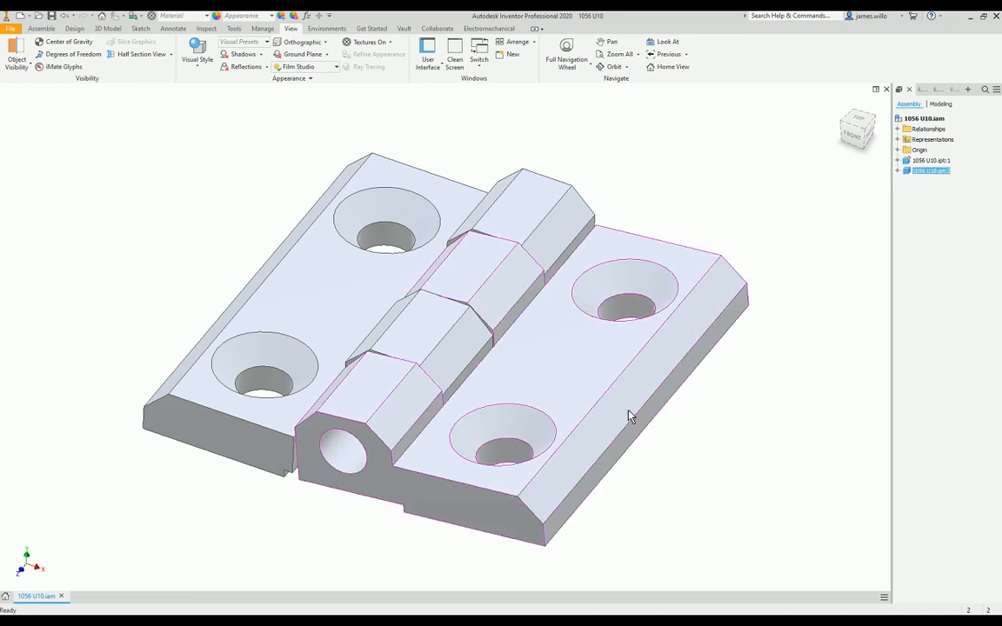
# Start a place-constraint command on the two-leaf hinge assembly
pyautogui.moveTo(626, 296); pyautogui.dragTo(561, 352)
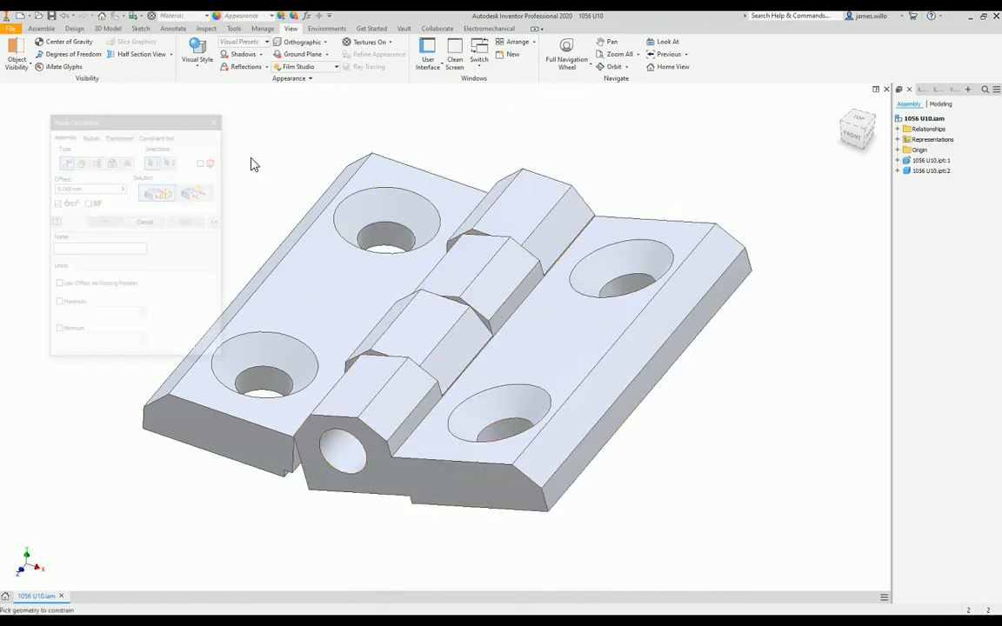
# Choose the Angle constraint type for the hinge leaf top faces at 0 degrees
pyautogui.click(80, 161)
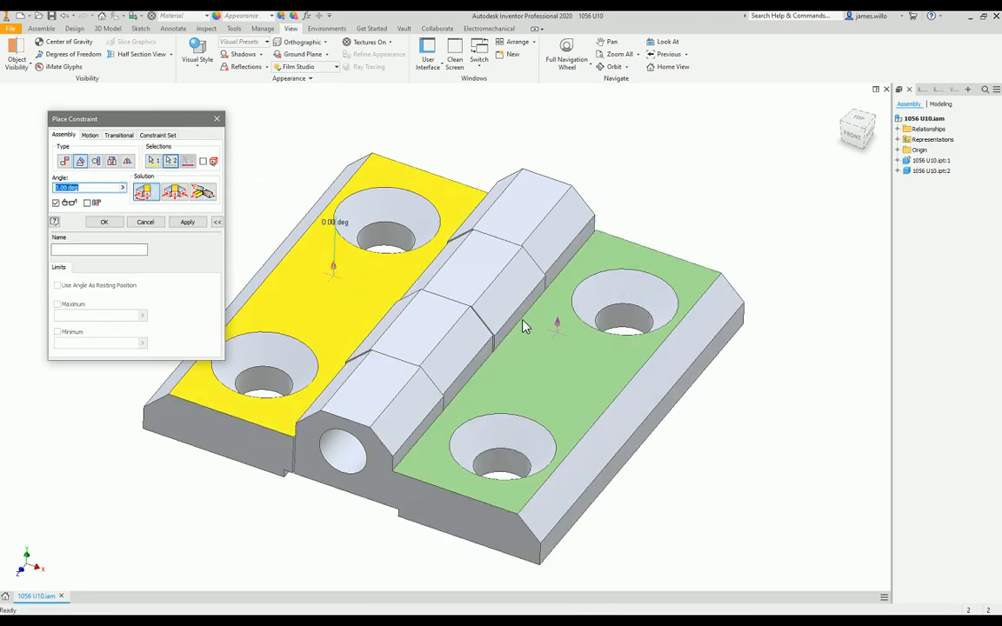
pyautogui.moveTo(517, 322)
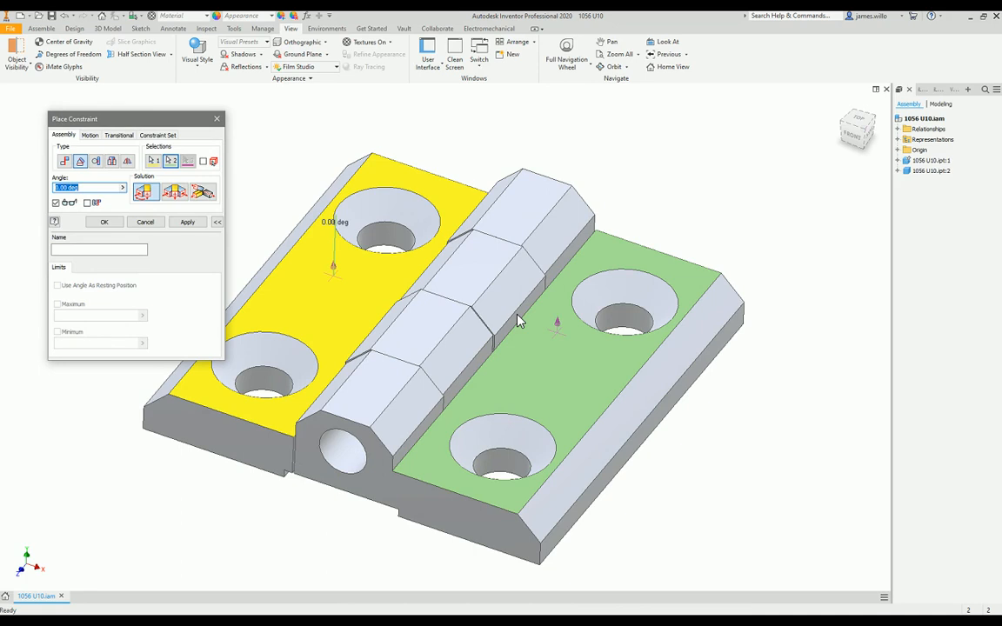
pyautogui.moveTo(258, 231)
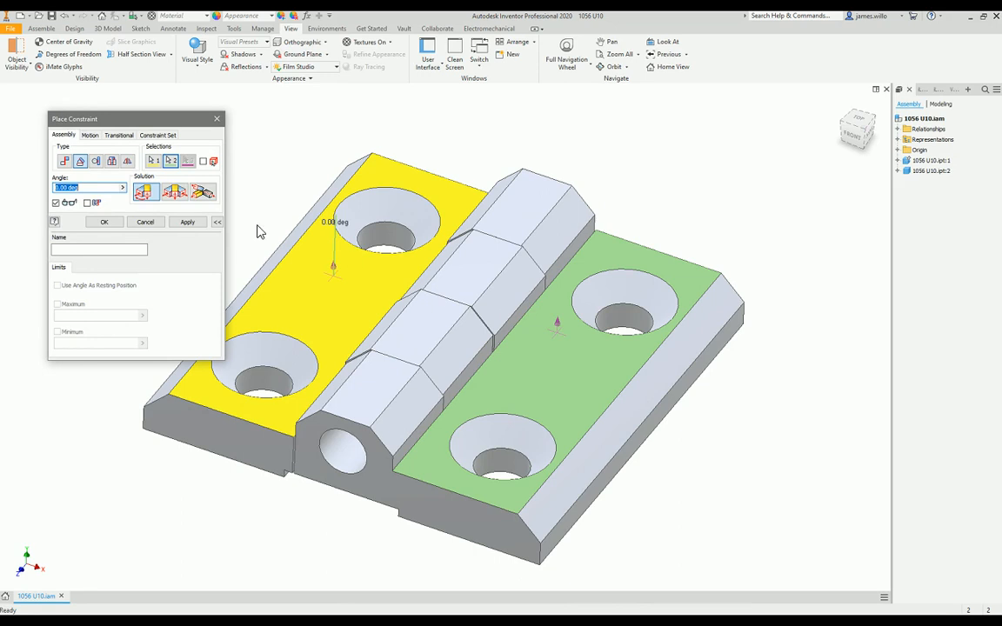
# Switch the leaf angle constraint to the Explicit Reference Vector solution
pyautogui.click(202, 192)
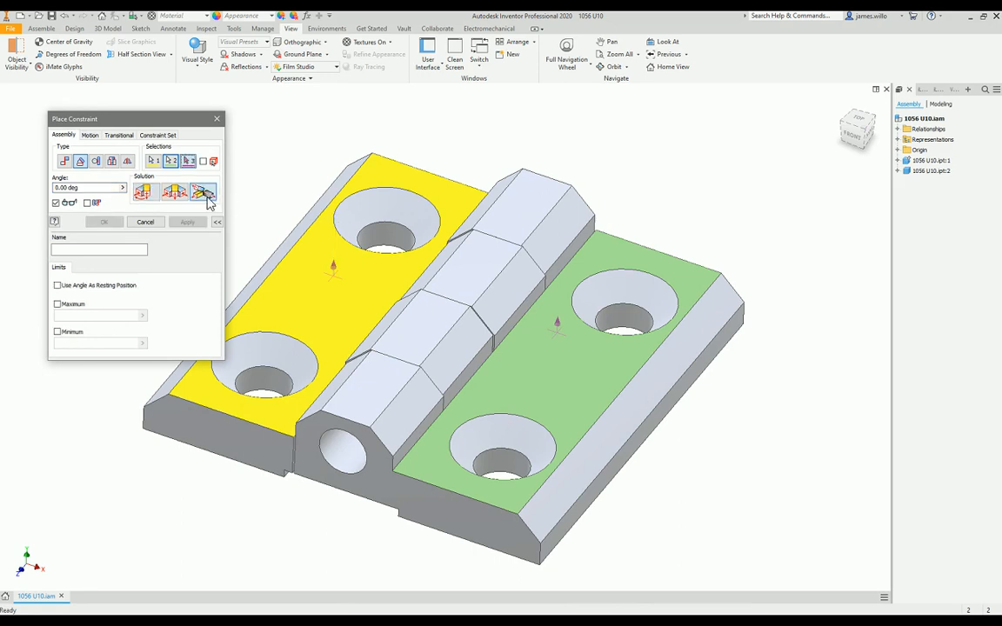
pyautogui.moveTo(202, 192)
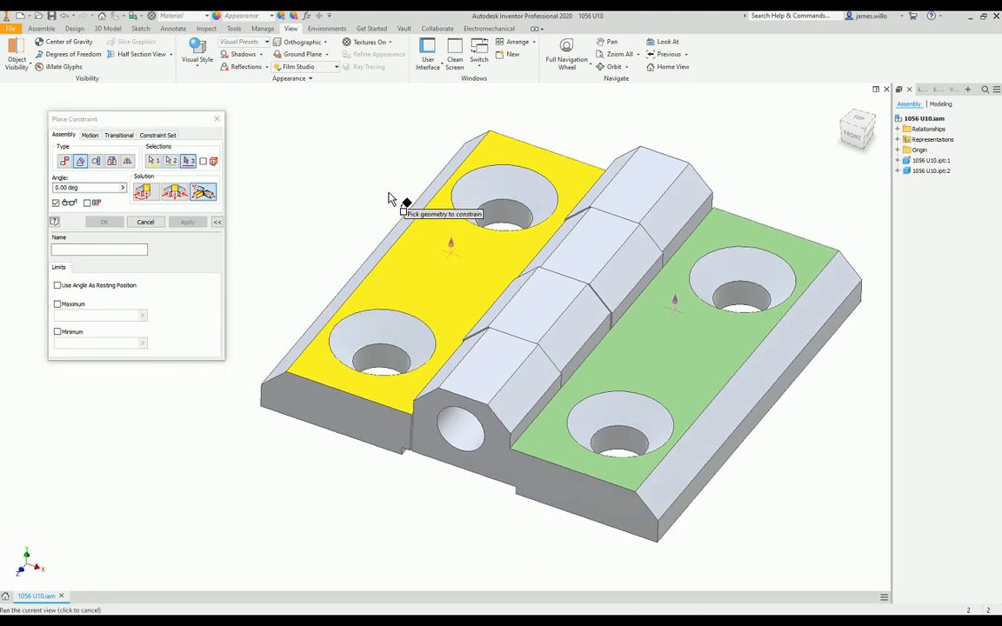
pyautogui.moveTo(443, 257)
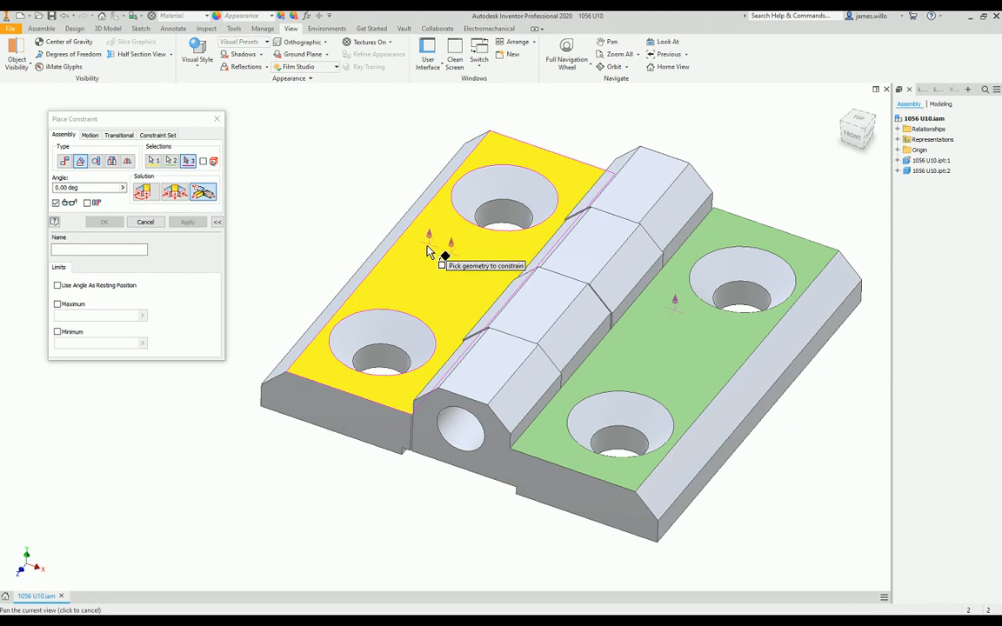
pyautogui.moveTo(427, 291)
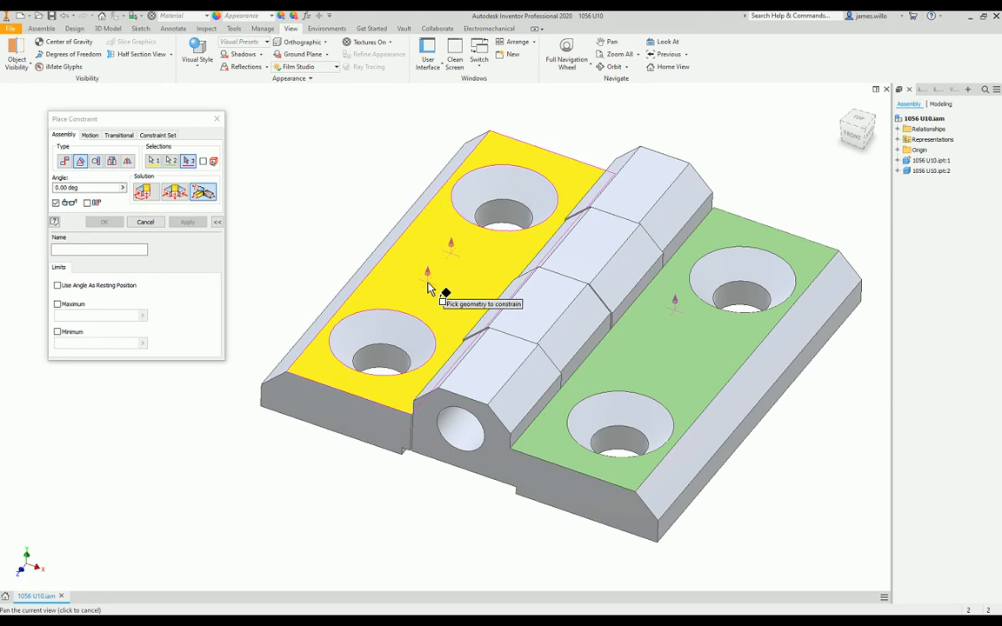
pyautogui.moveTo(422, 274)
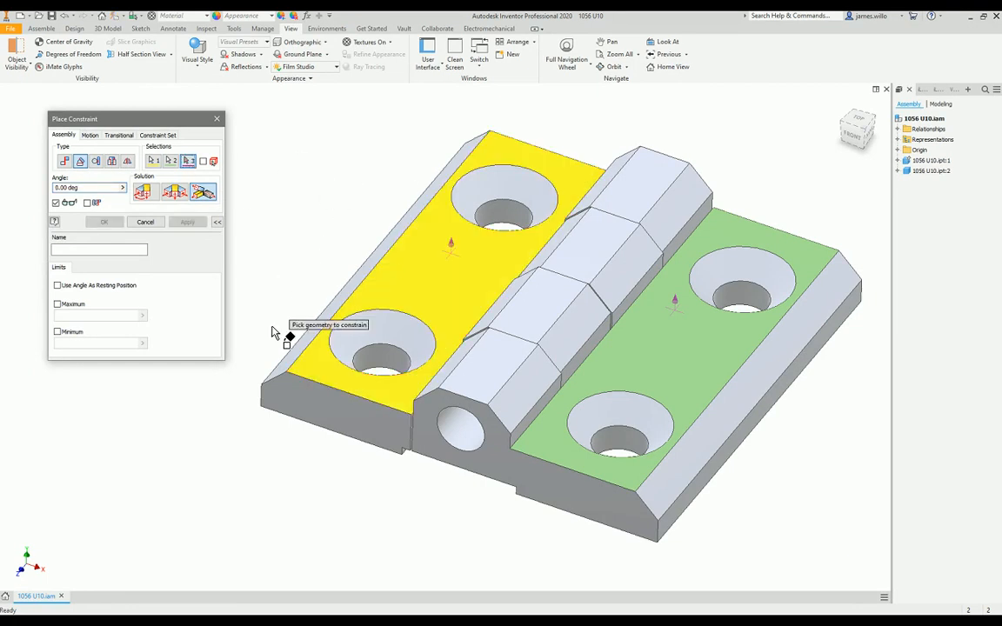
pyautogui.moveTo(264, 401)
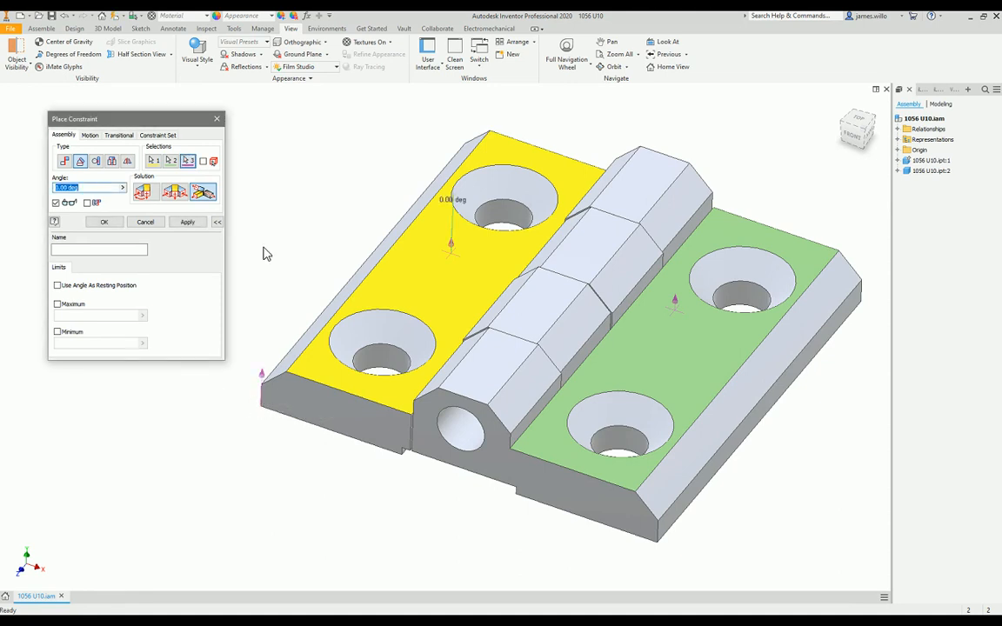
pyautogui.moveTo(465, 432)
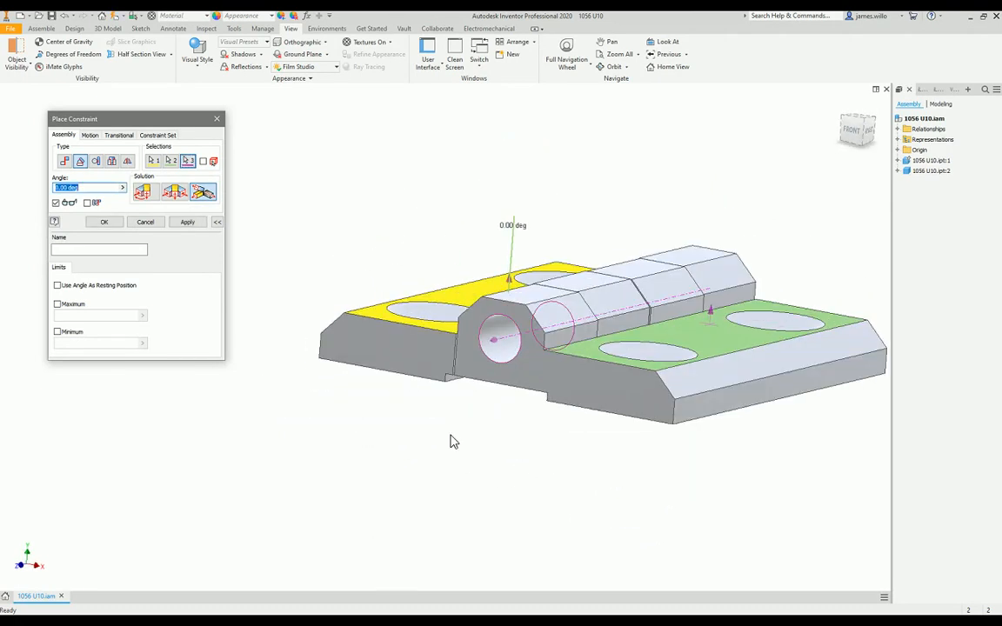
pyautogui.moveTo(100, 273)
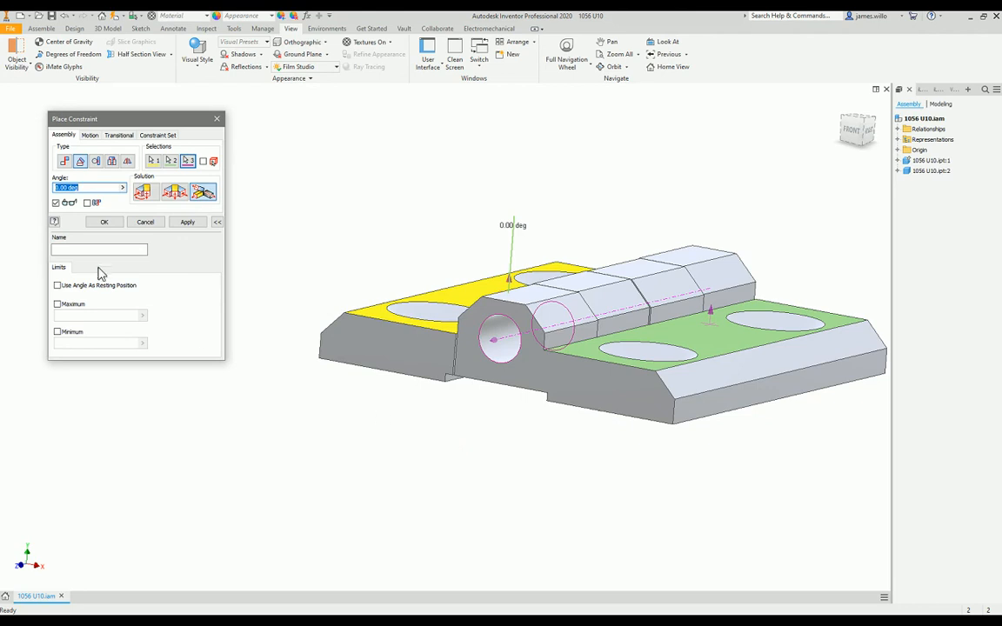